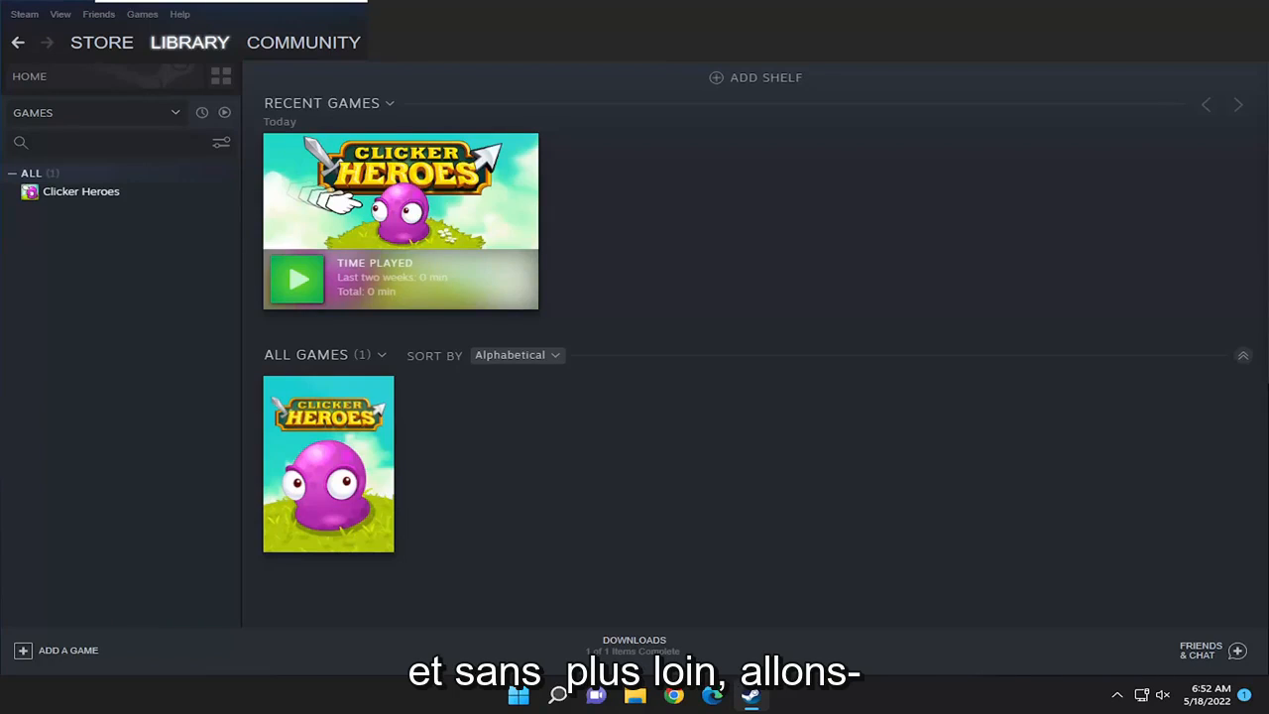
mouse_move(30, 405)
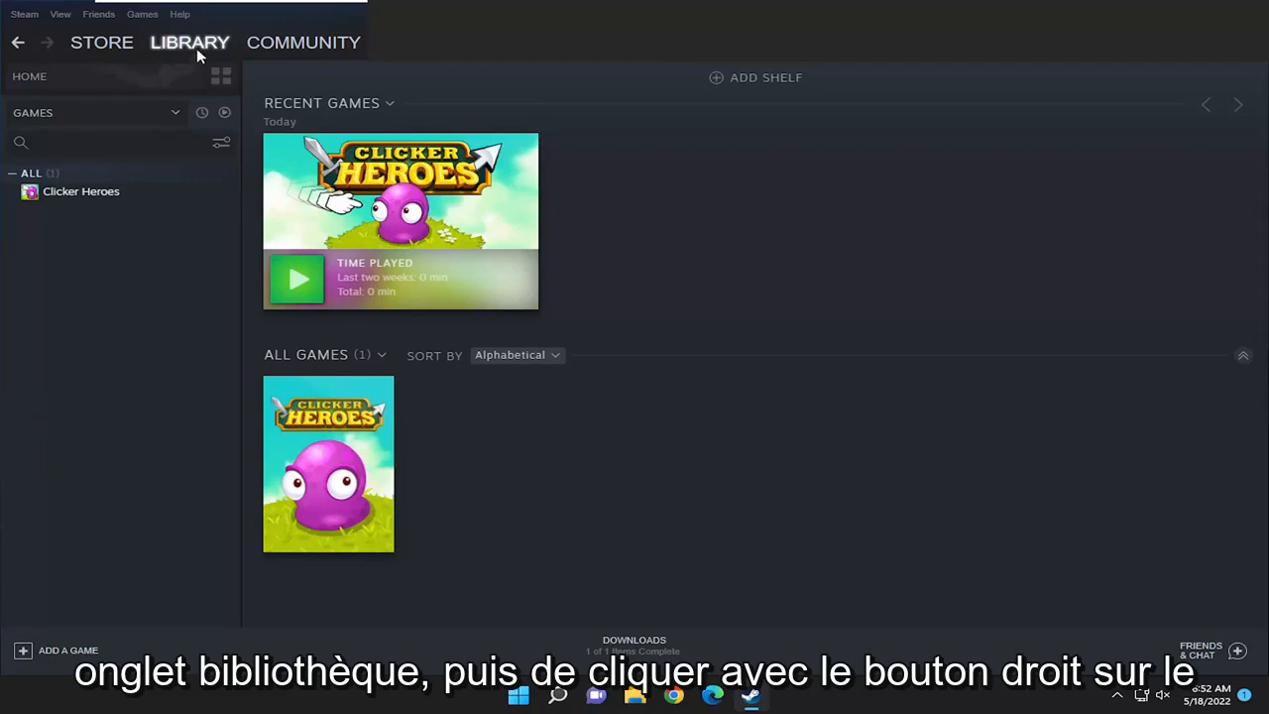
mouse_move(81, 190)
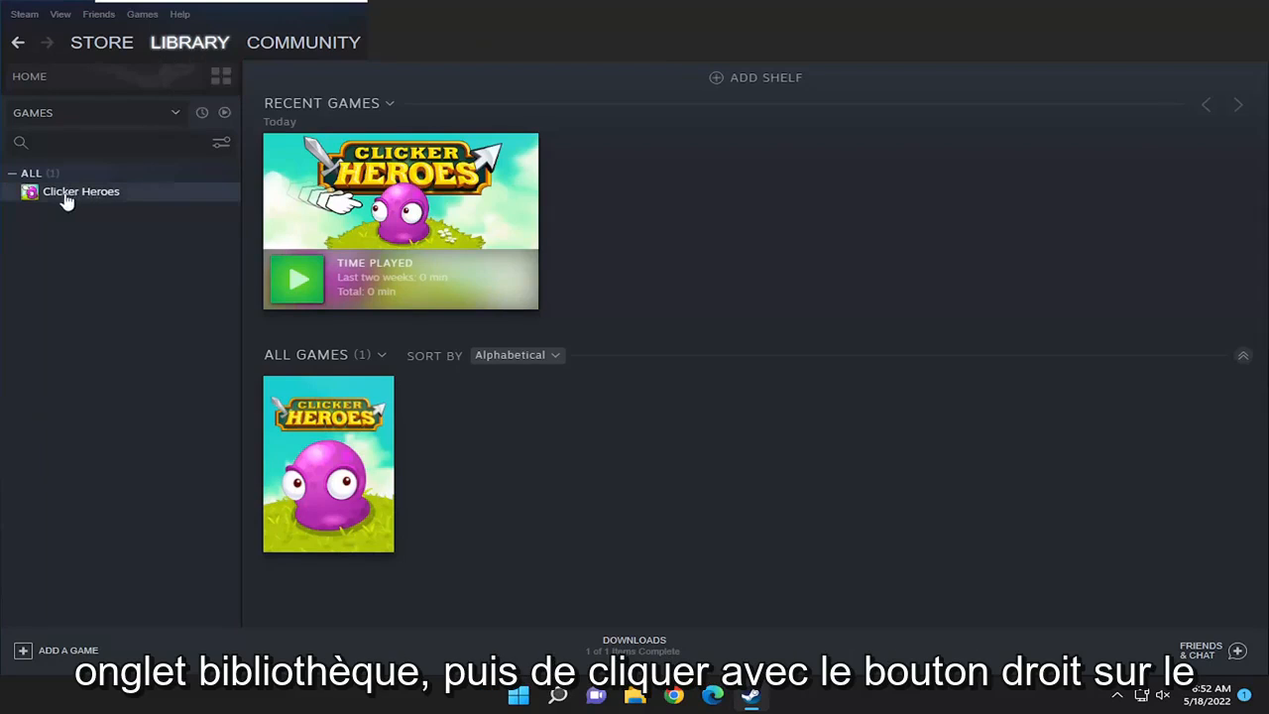
Step: Bring up the Properties window for Clicker Heroes from its library entry
right_click(81, 190)
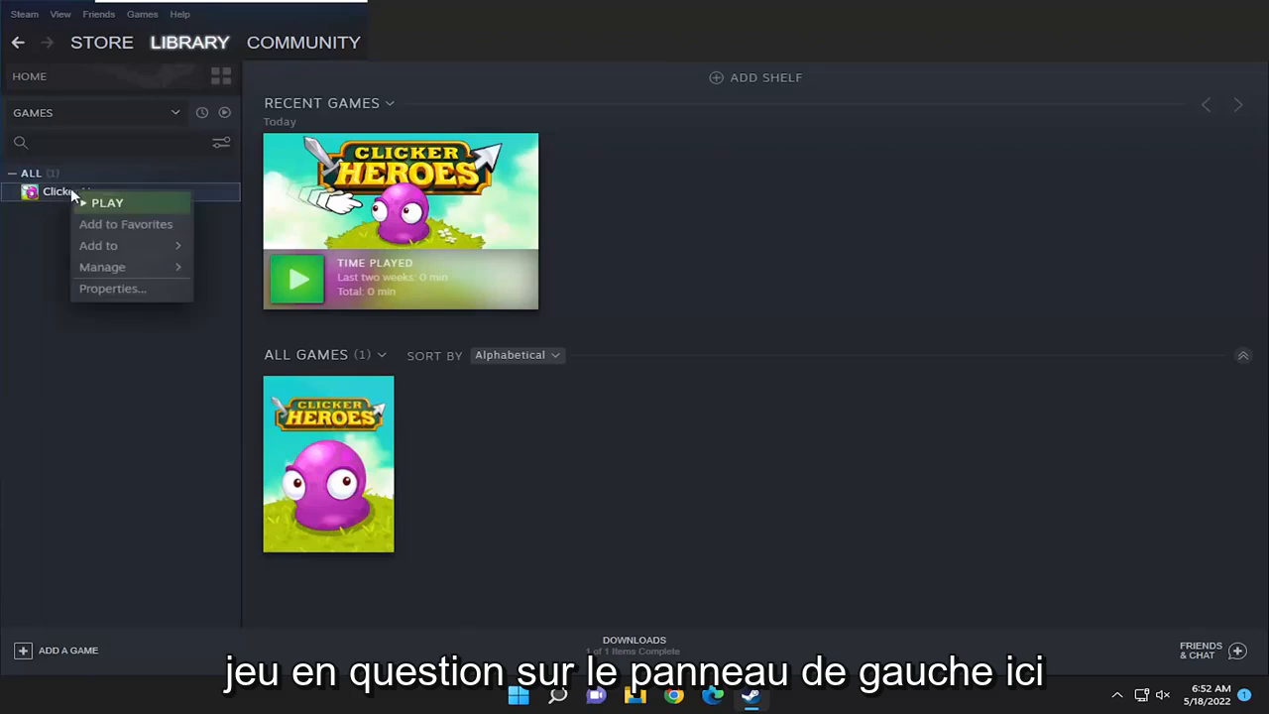
left_click(111, 287)
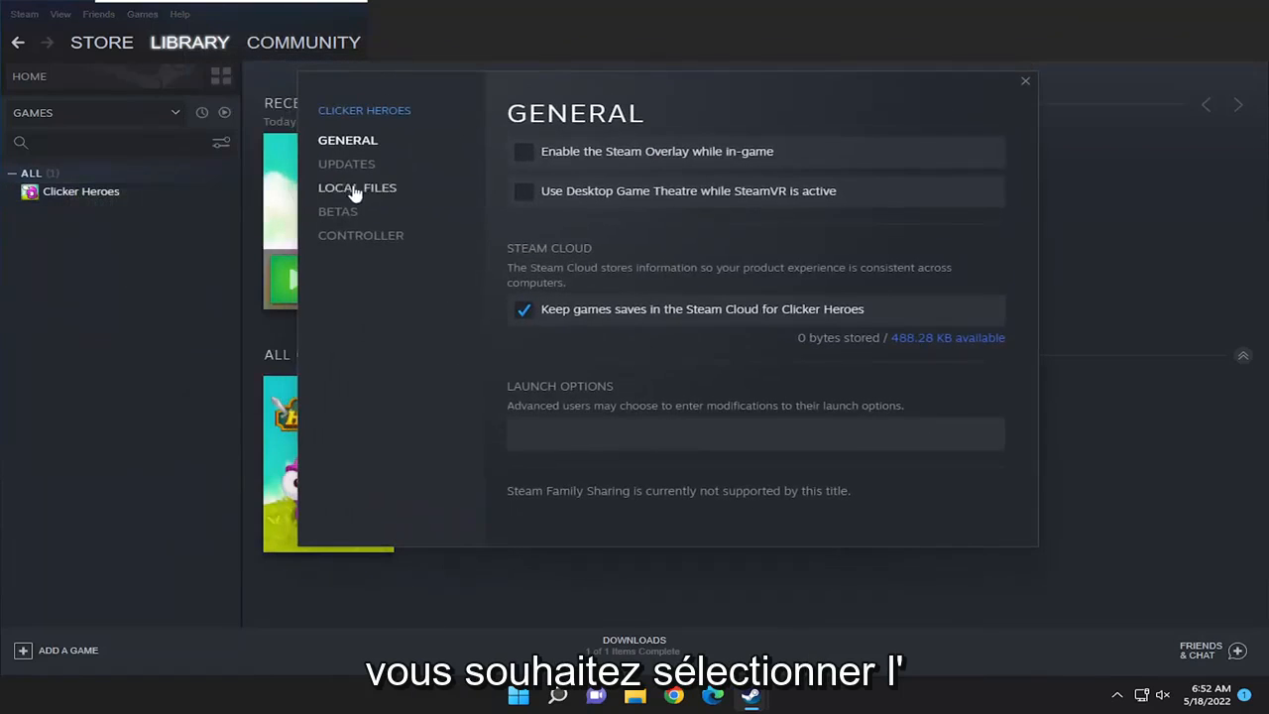
Step: Launch the game-files backup wizard from the Local Files settings
left_click(357, 186)
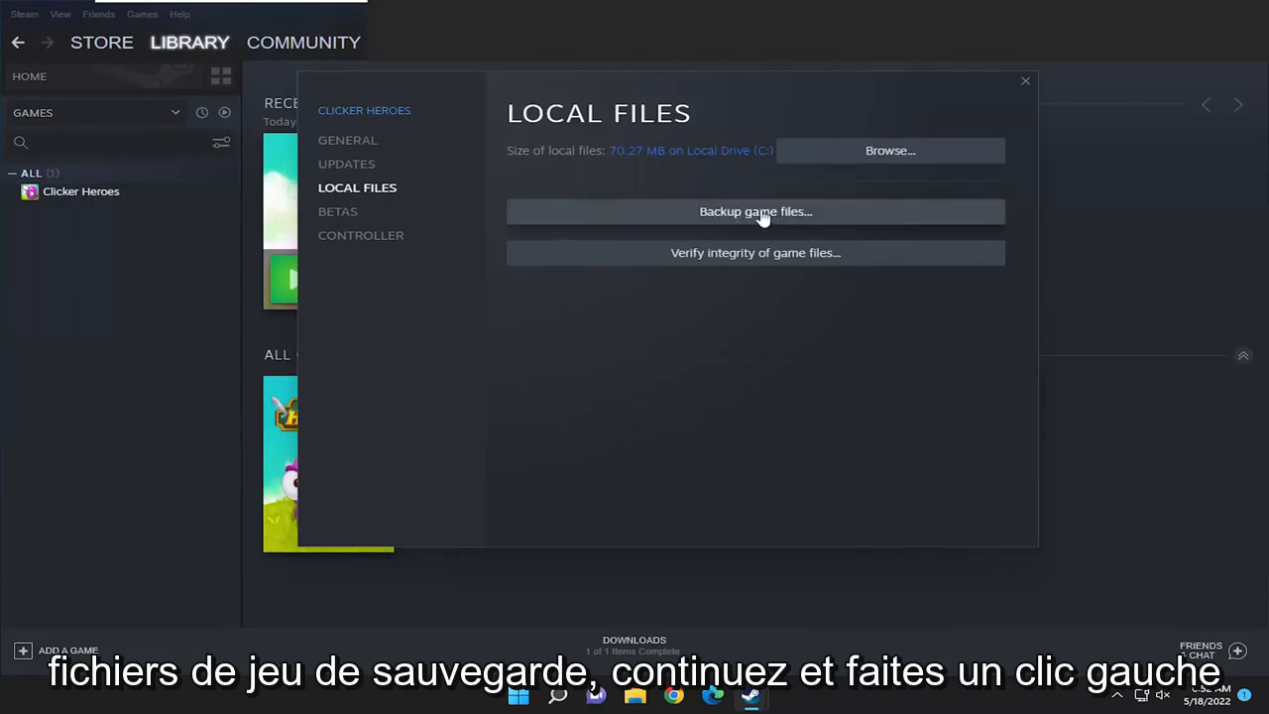
left_click(756, 210)
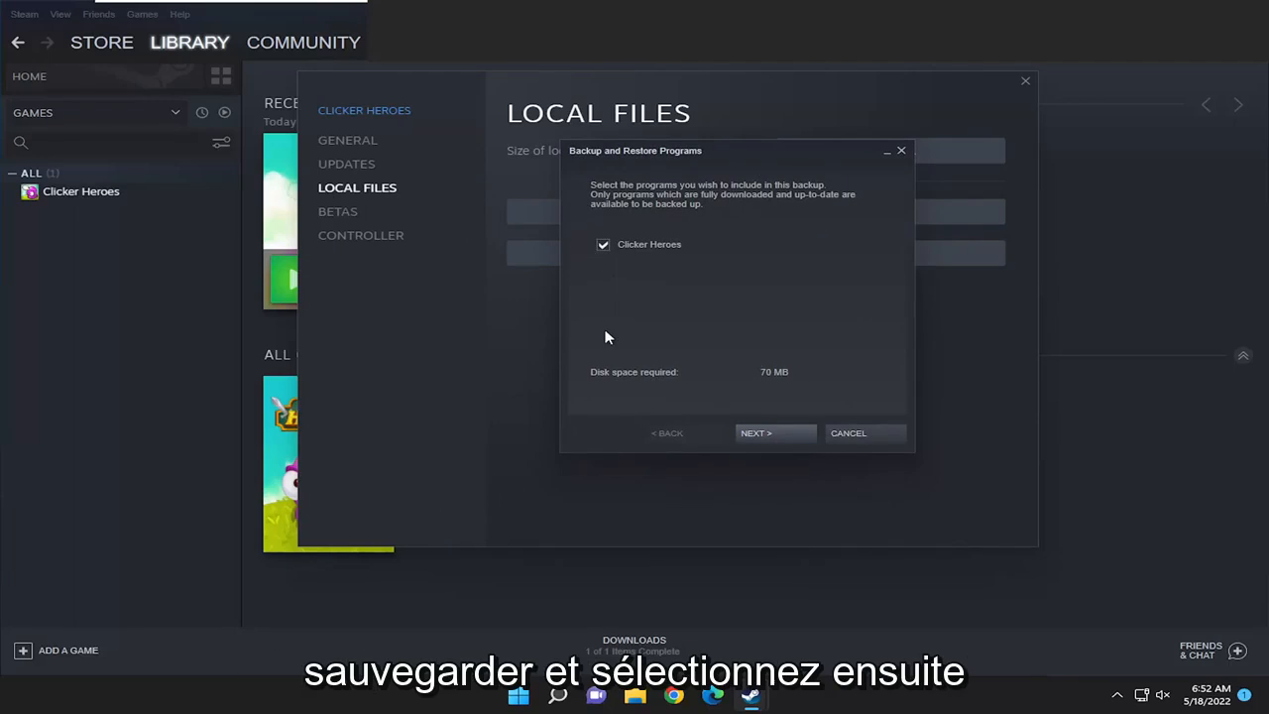
Step: Back up Clicker Heroes to the Desktop folder under the name Clicker Heroes
left_click(755, 432)
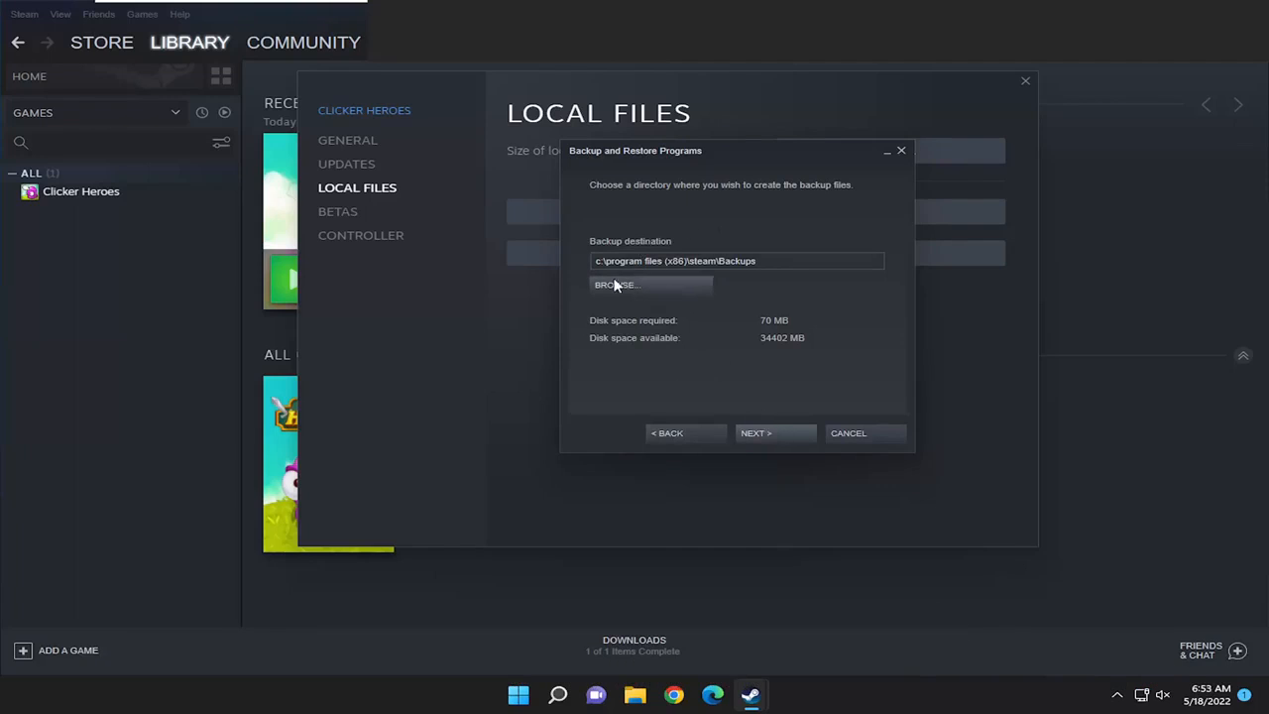
left_click(615, 286)
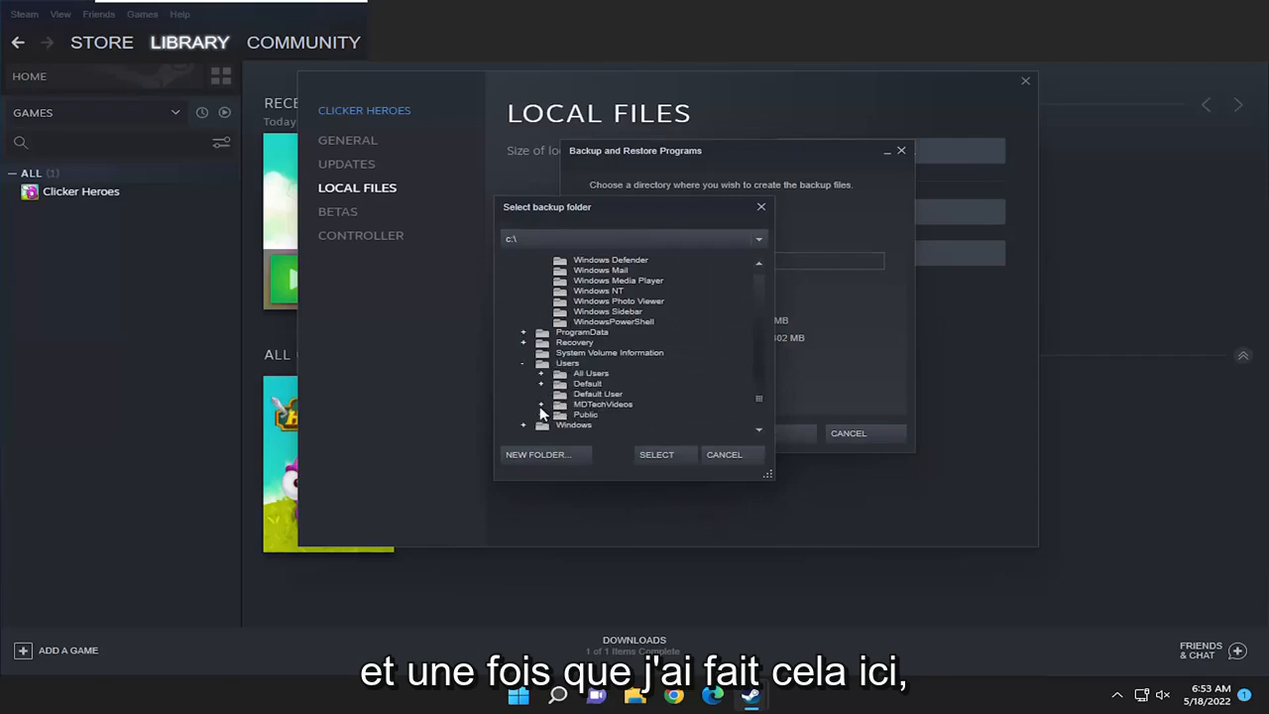
left_click(541, 405)
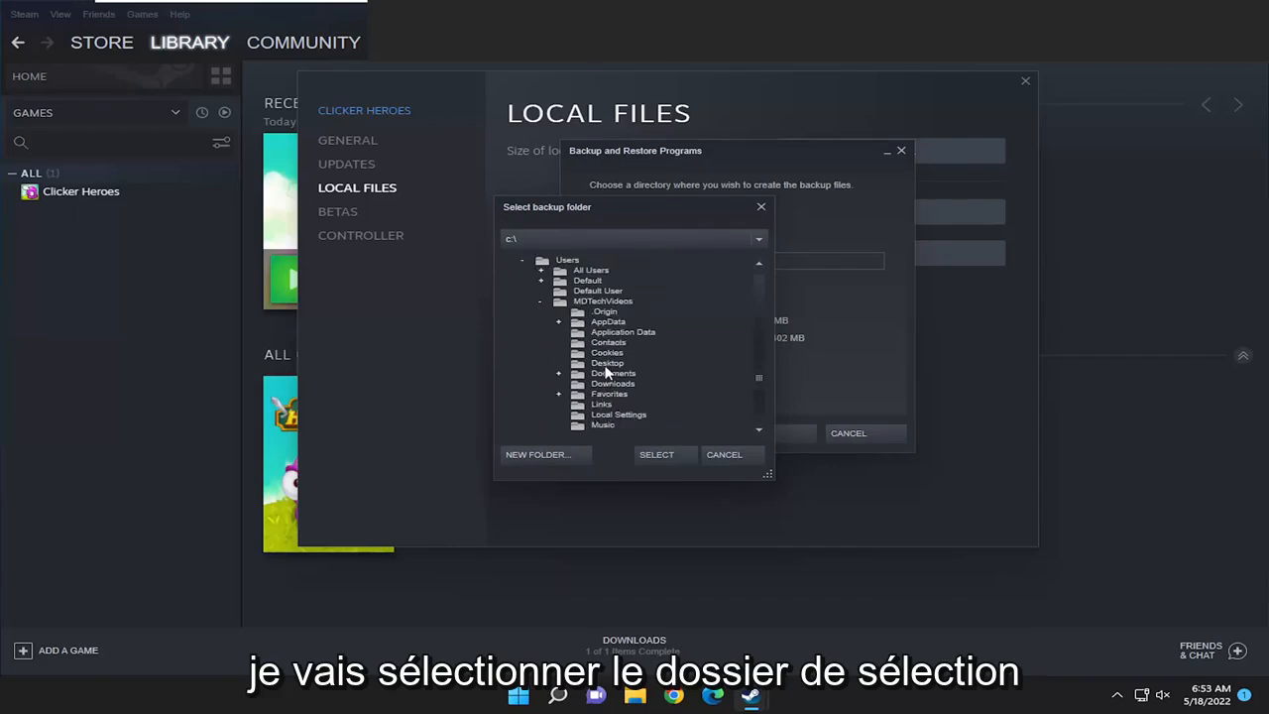
left_click(656, 454)
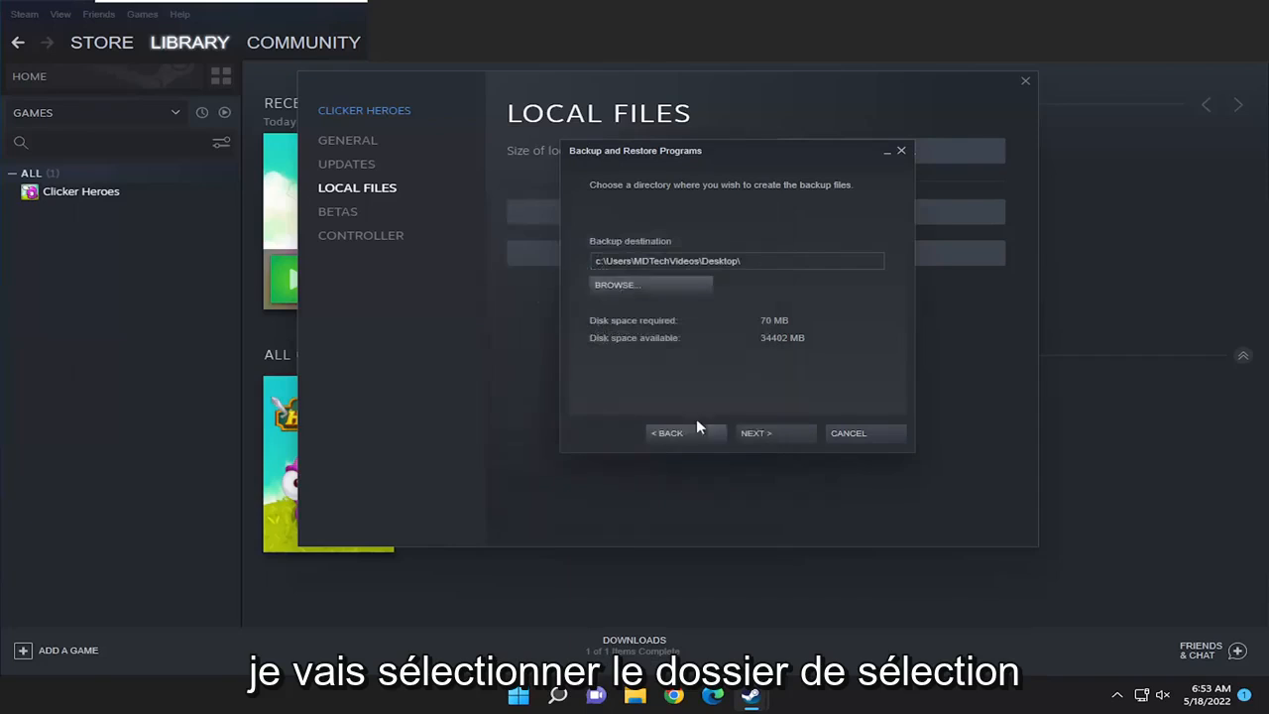
left_click(755, 432)
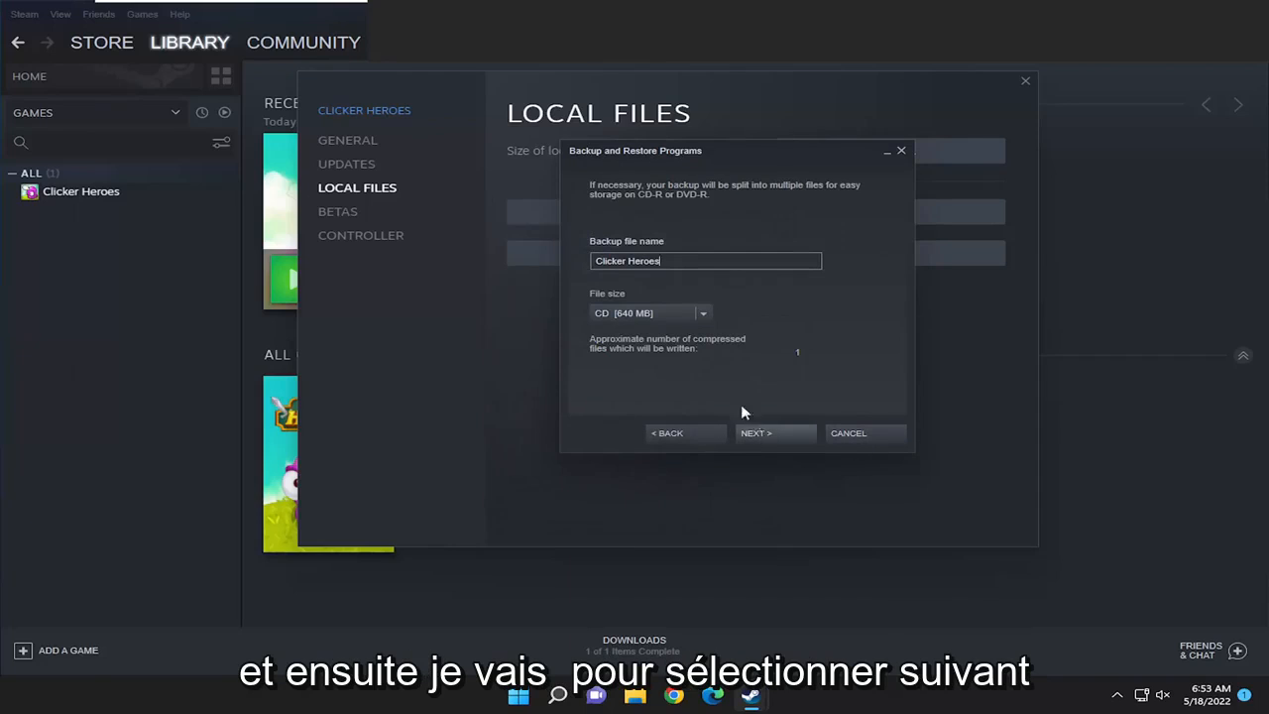
left_click(773, 432)
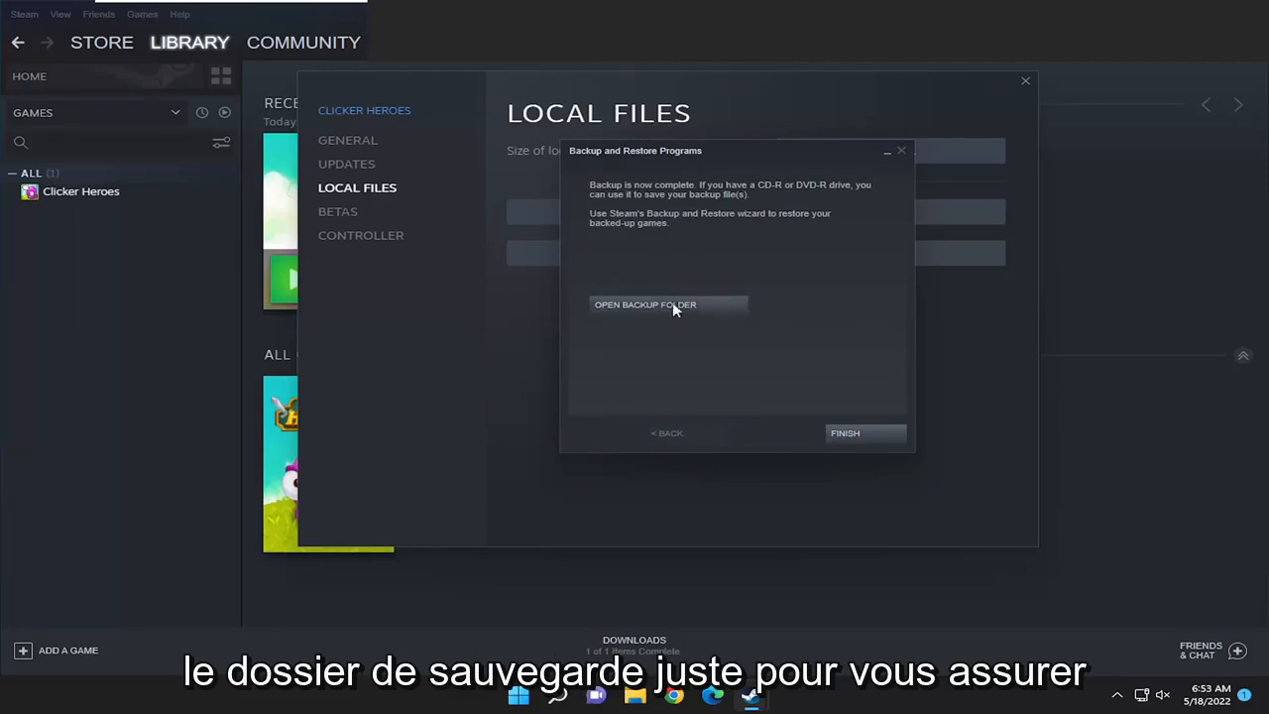
Step: Check the Clicker Heroes backup folder on the Desktop in File Explorer
left_click(644, 305)
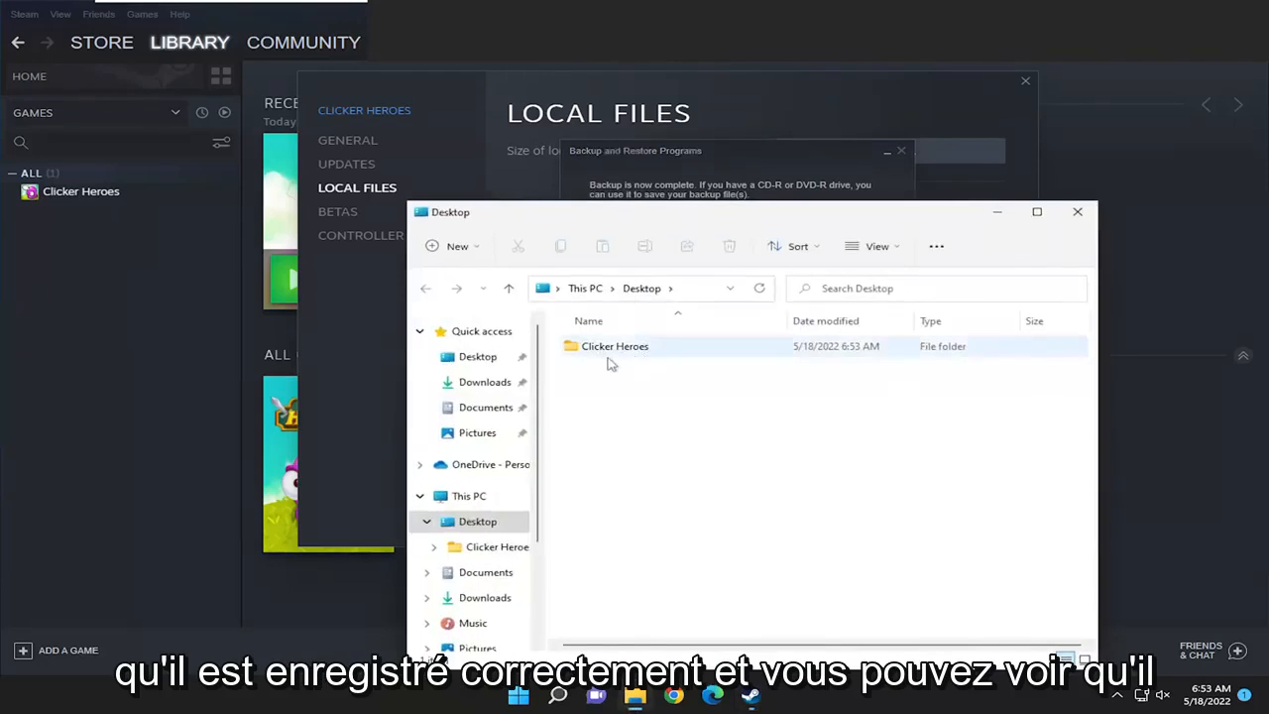
double_click(614, 345)
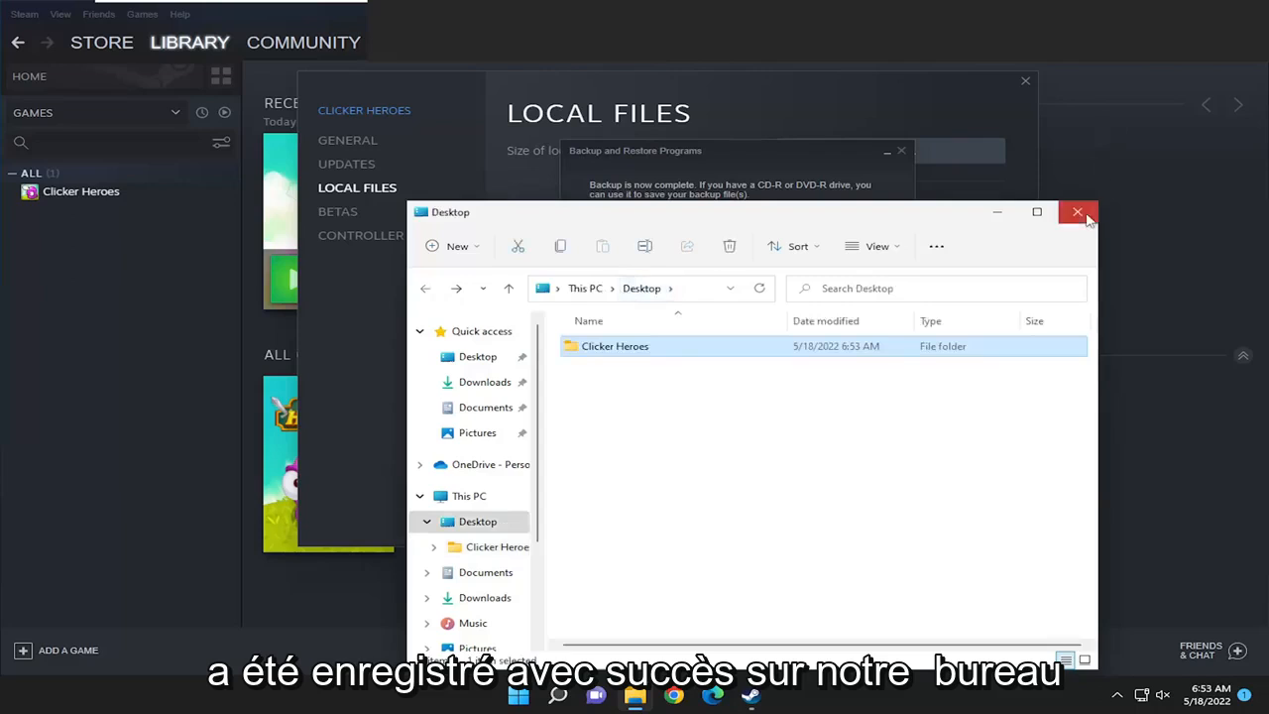
left_click(1079, 213)
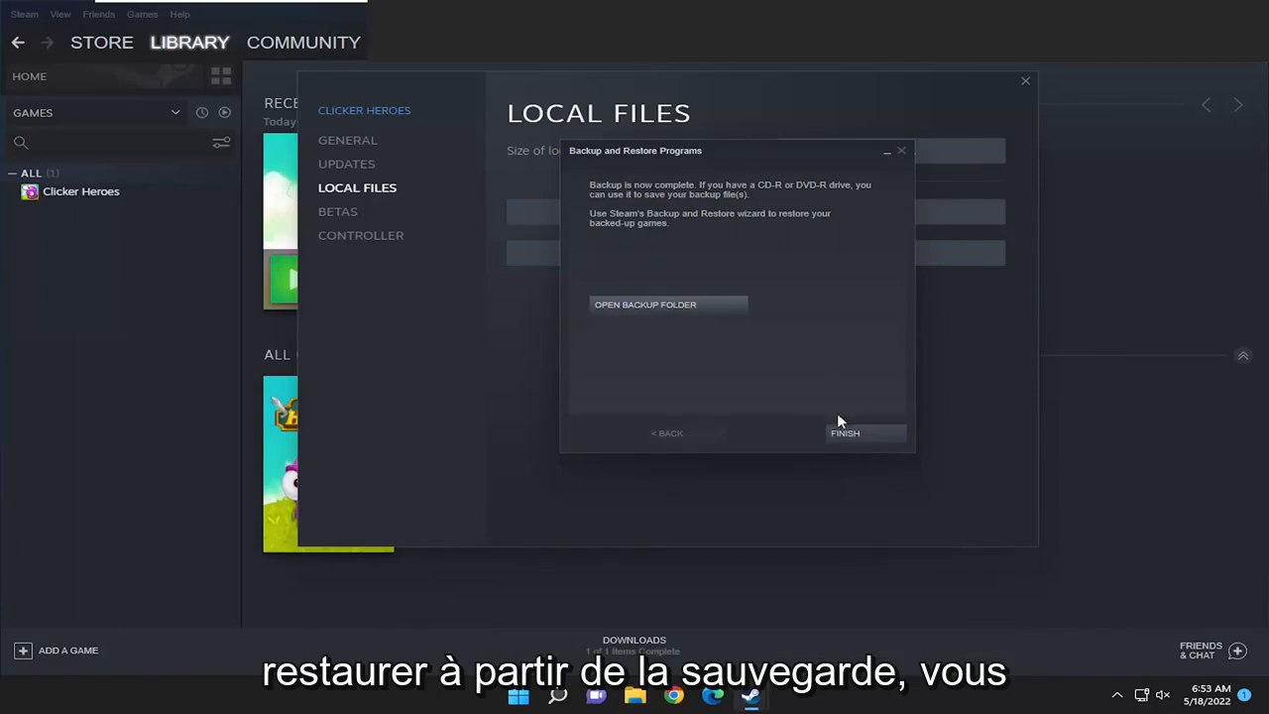
Step: Finish the backup wizard and dismiss the Clicker Heroes properties, returning to the library
left_click(844, 432)
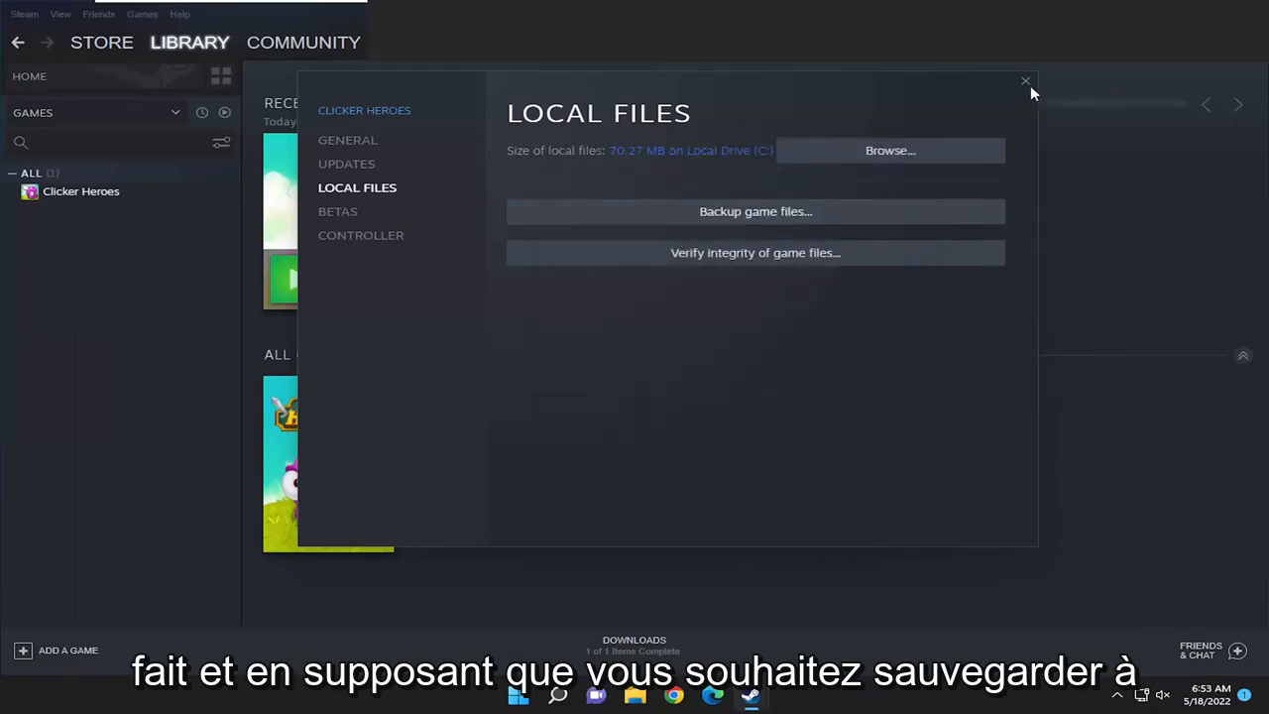
left_click(1024, 79)
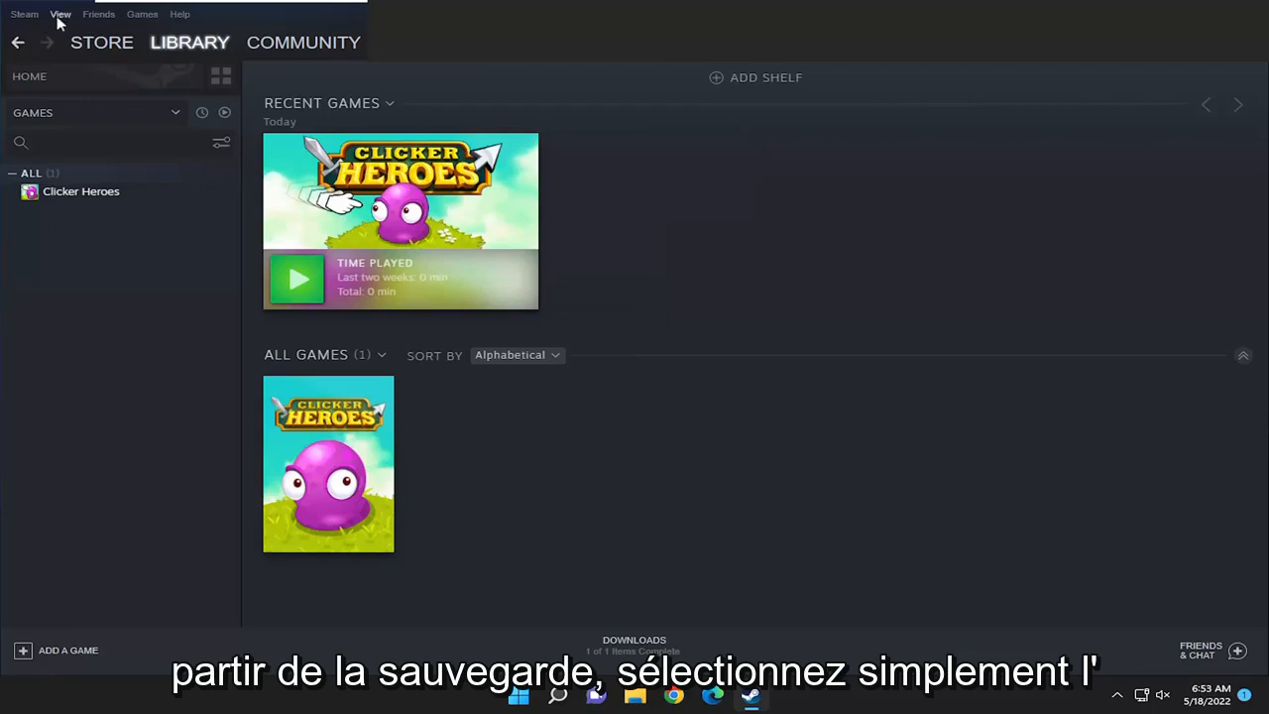
Step: Start Backup and Restore Games in restore mode and reach the backup-folder step
left_click(24, 14)
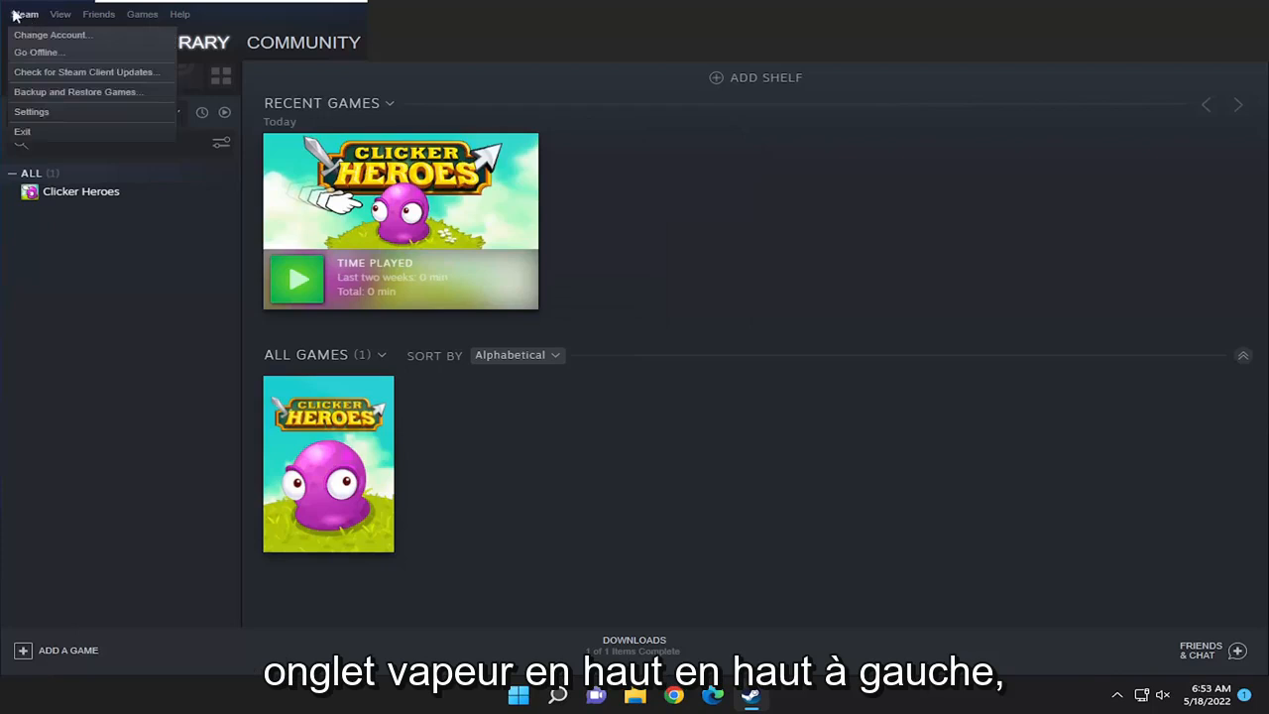
mouse_move(48, 103)
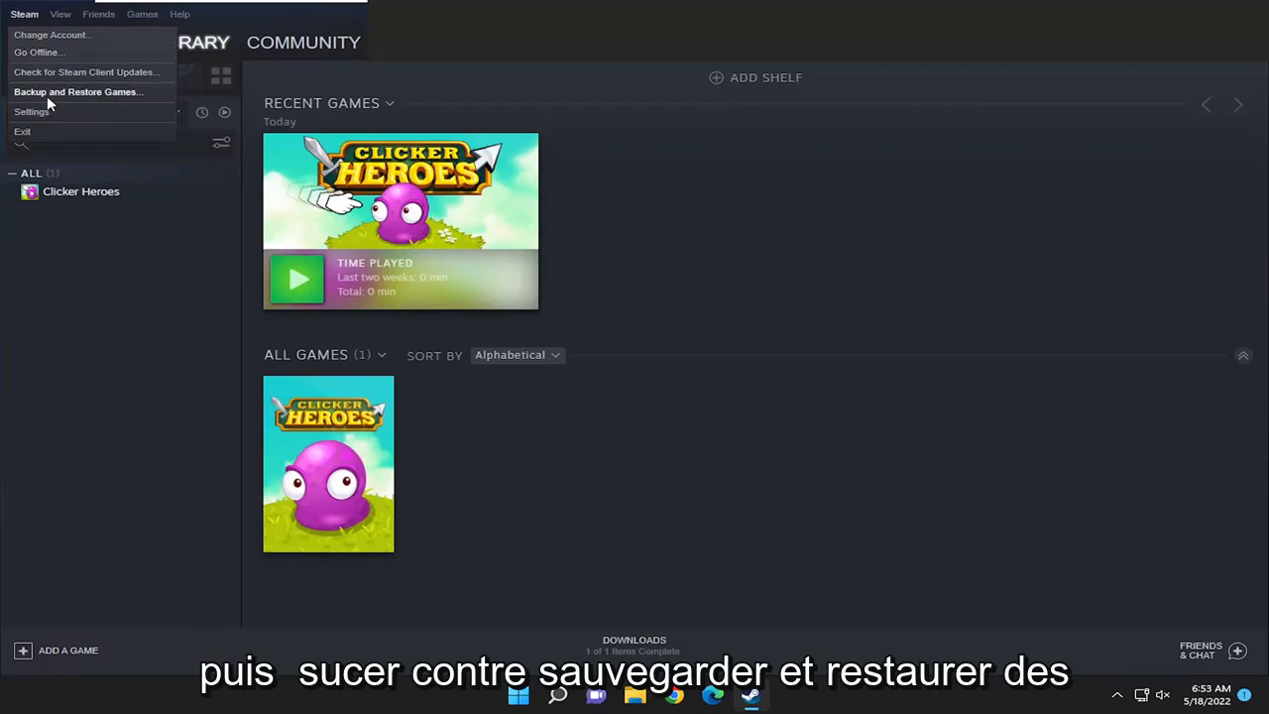
left_click(79, 91)
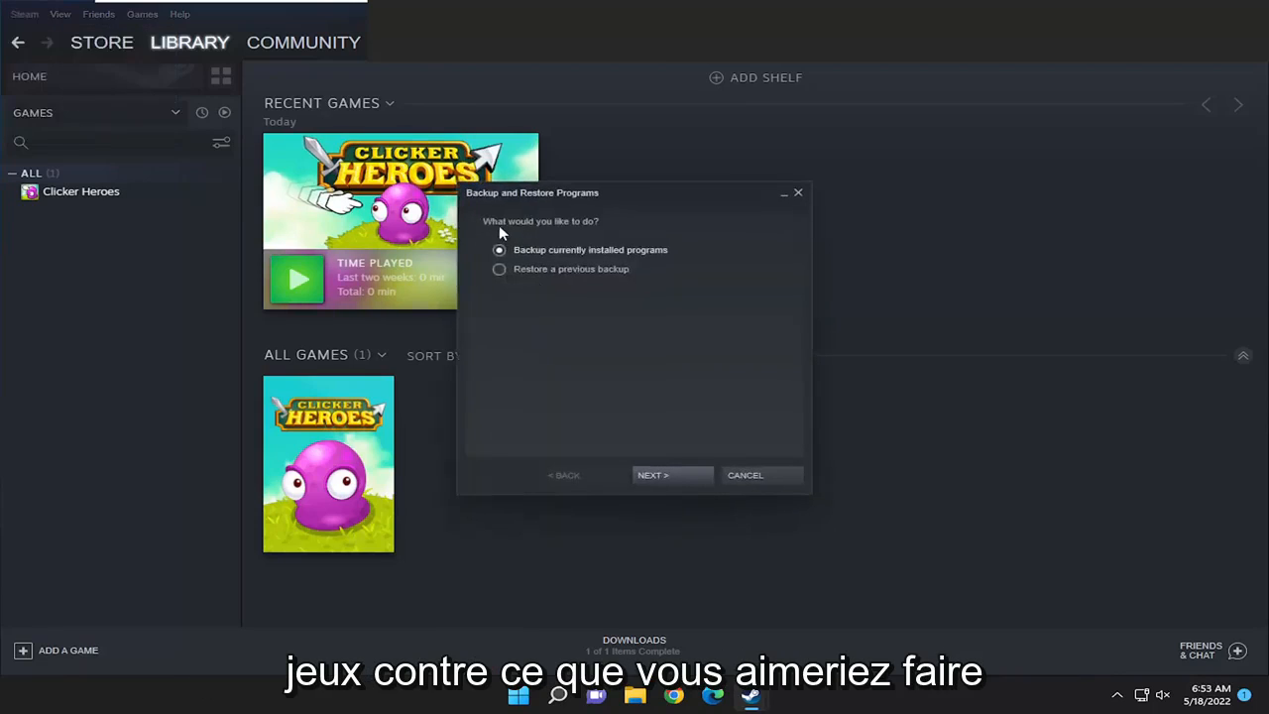
left_click(500, 270)
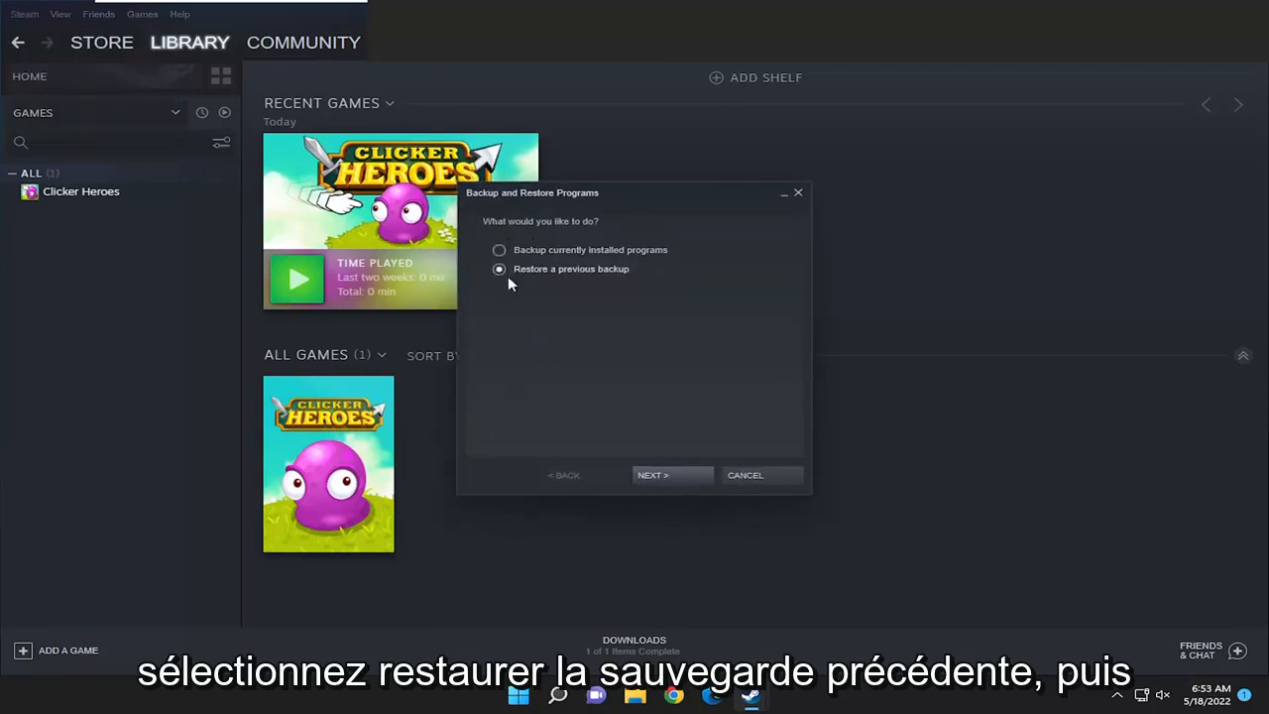
left_click(652, 474)
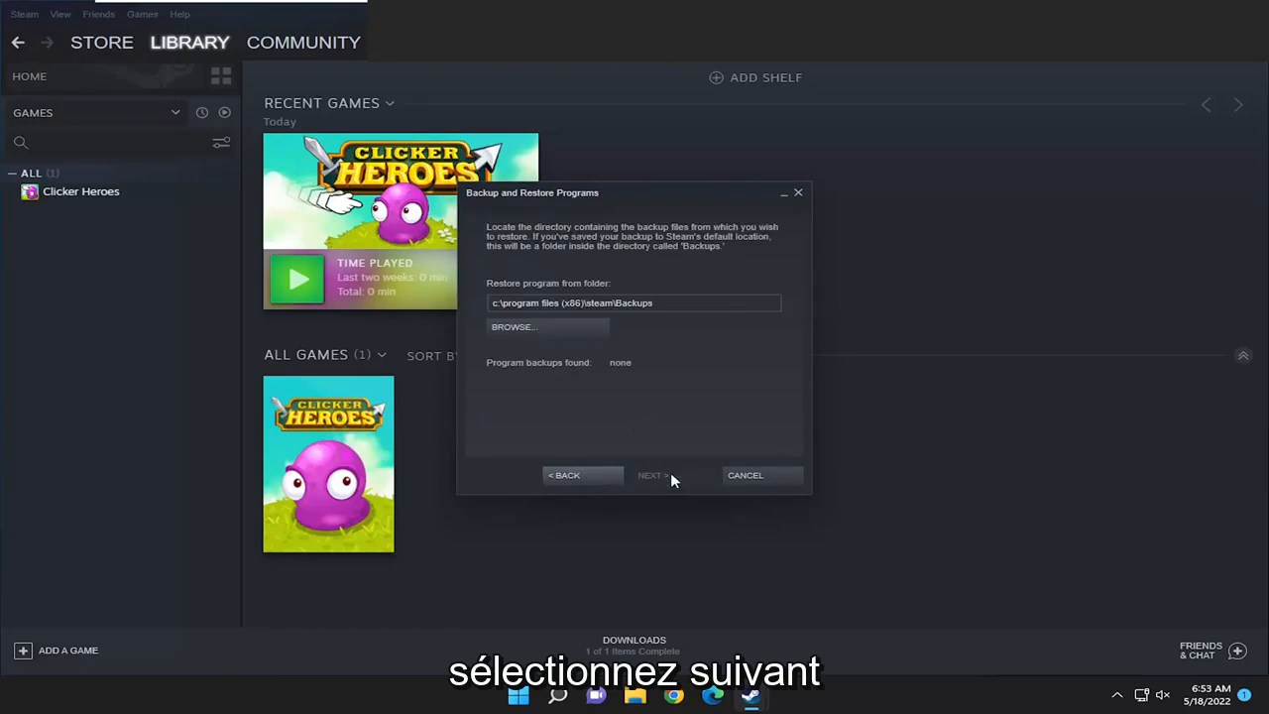
Step: Choose the Desktop Clicker Heroes folder as the restore source and reach the install confirmation
left_click(511, 325)
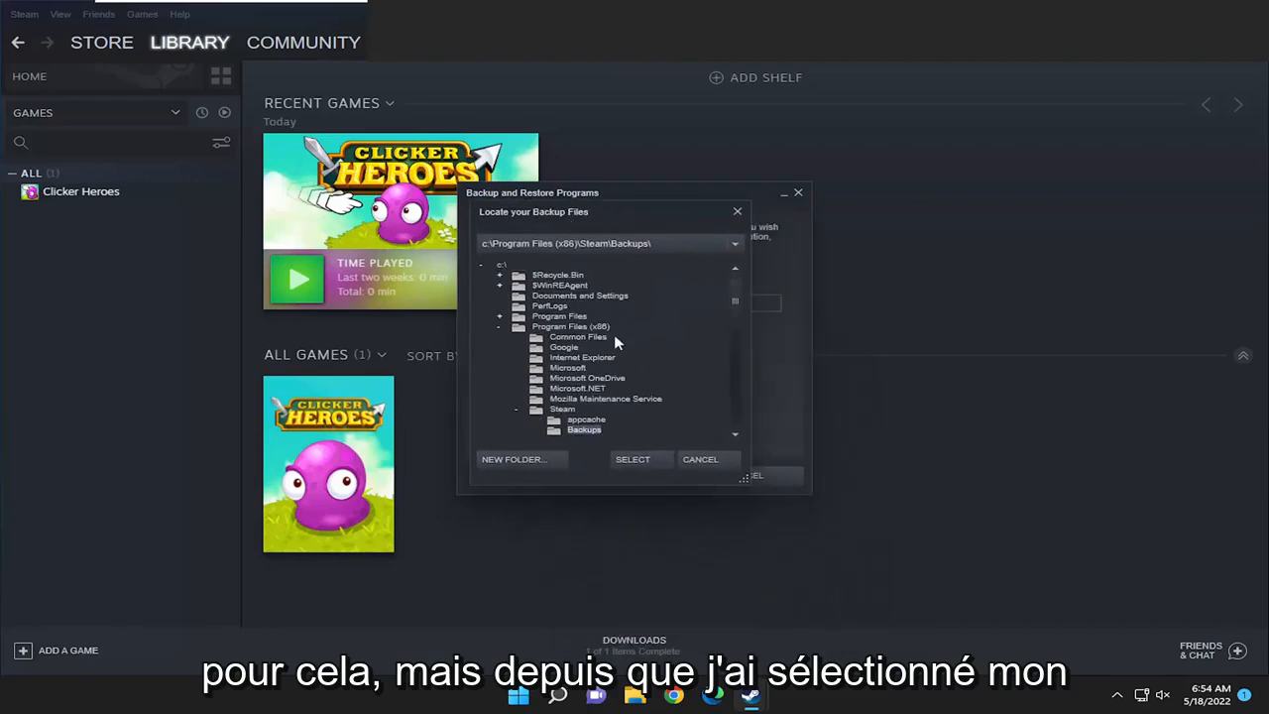
mouse_move(516, 436)
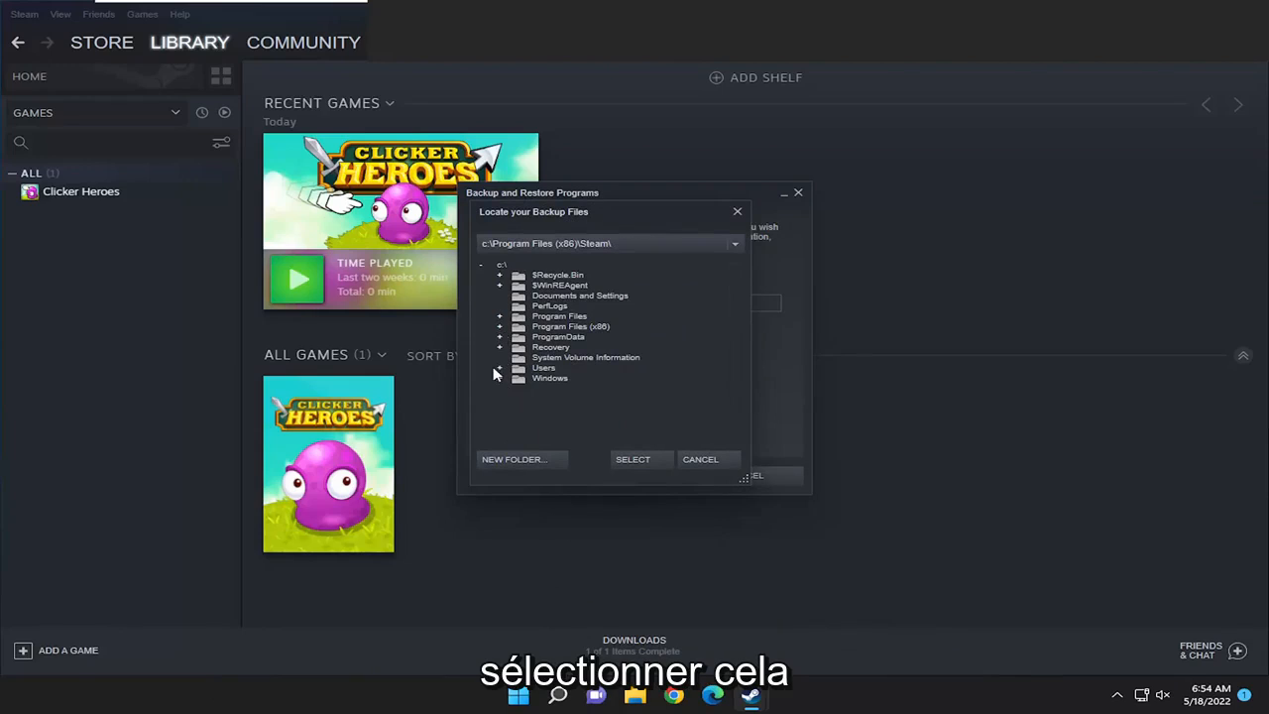
left_click(499, 367)
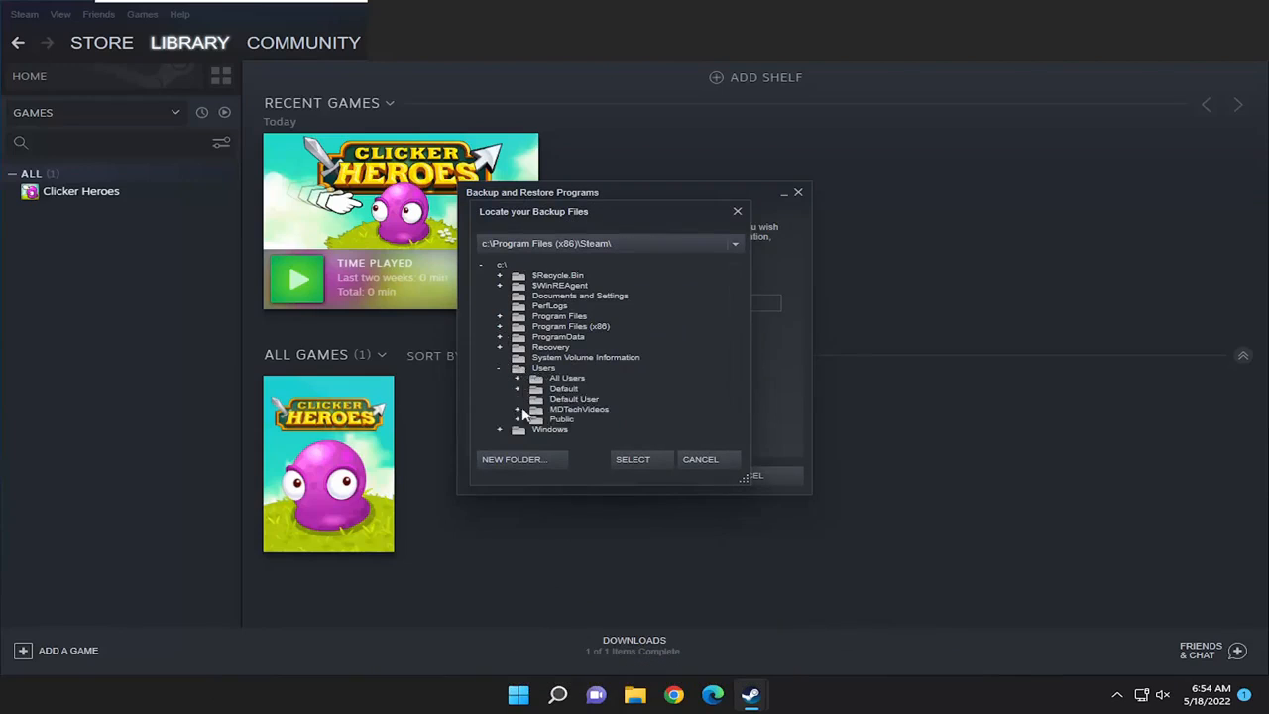
left_click(515, 408)
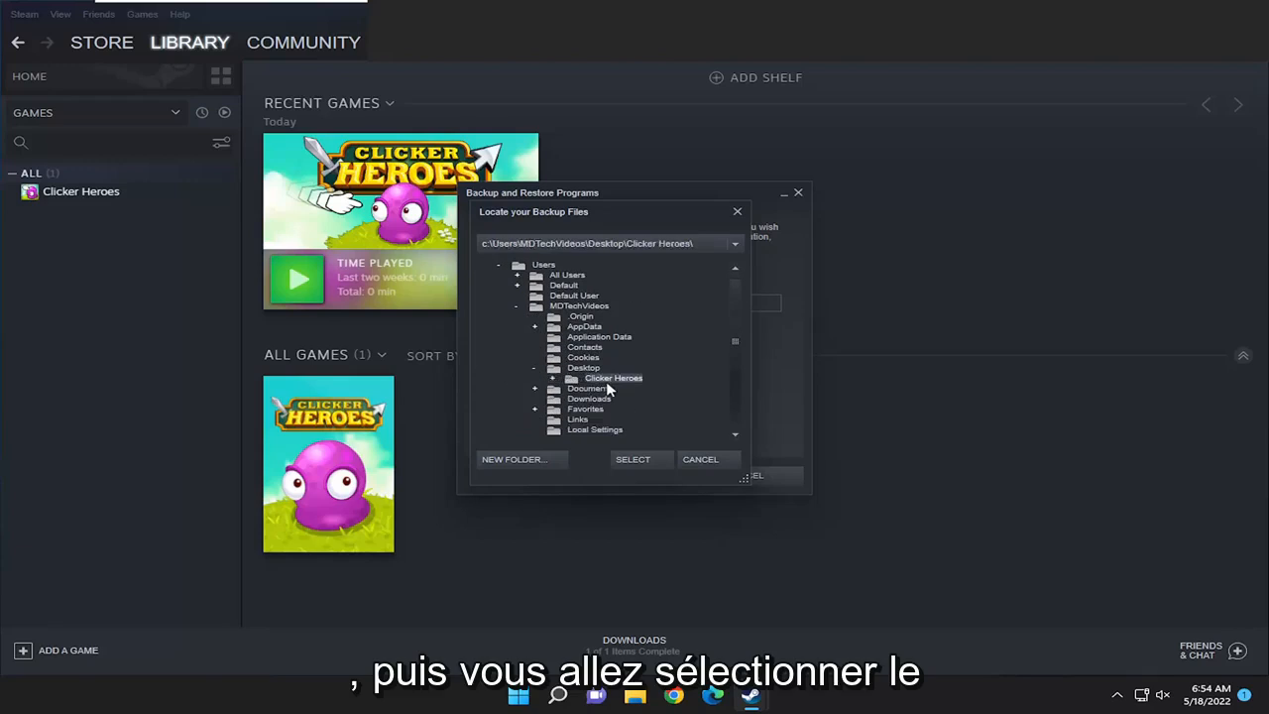
left_click(632, 460)
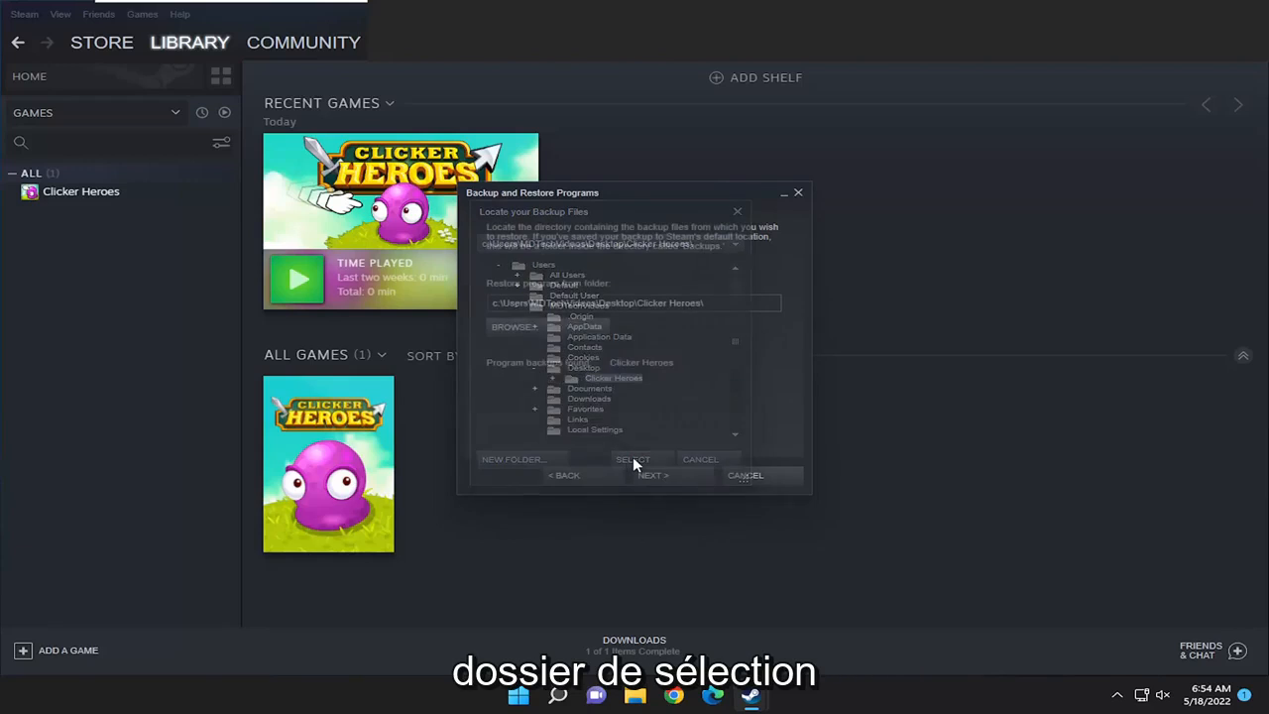
left_click(632, 460)
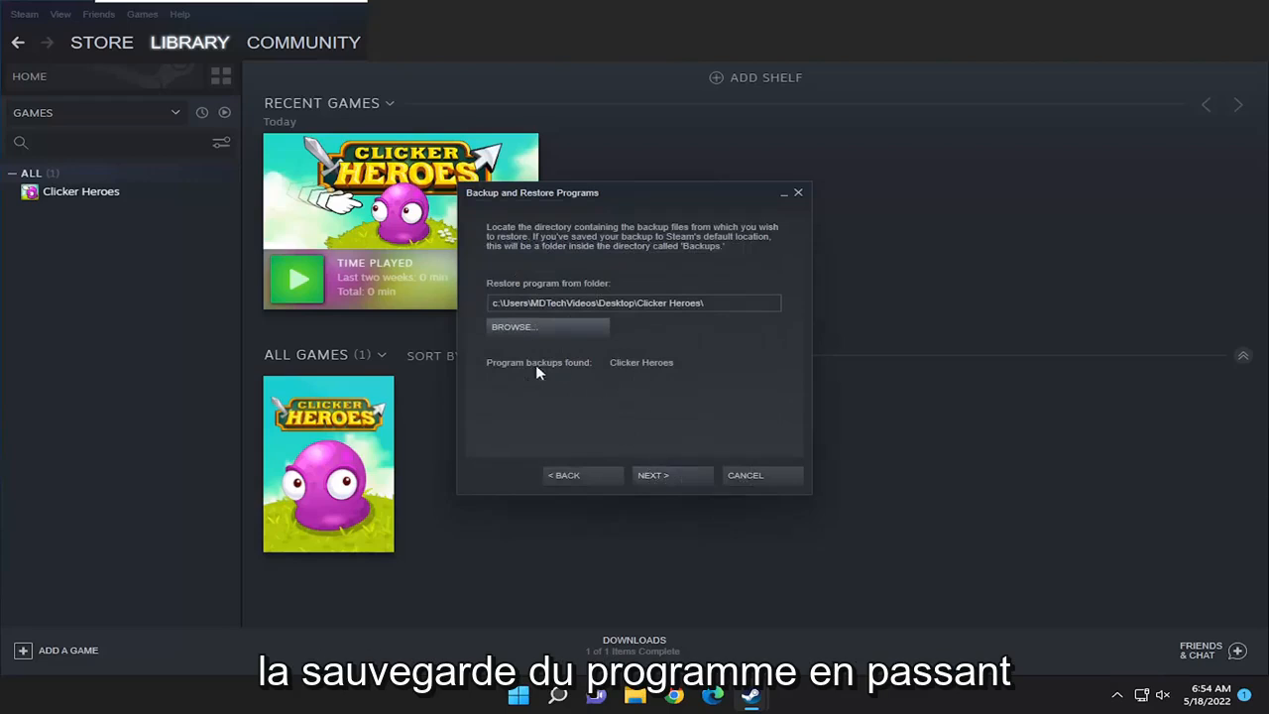
left_click(652, 475)
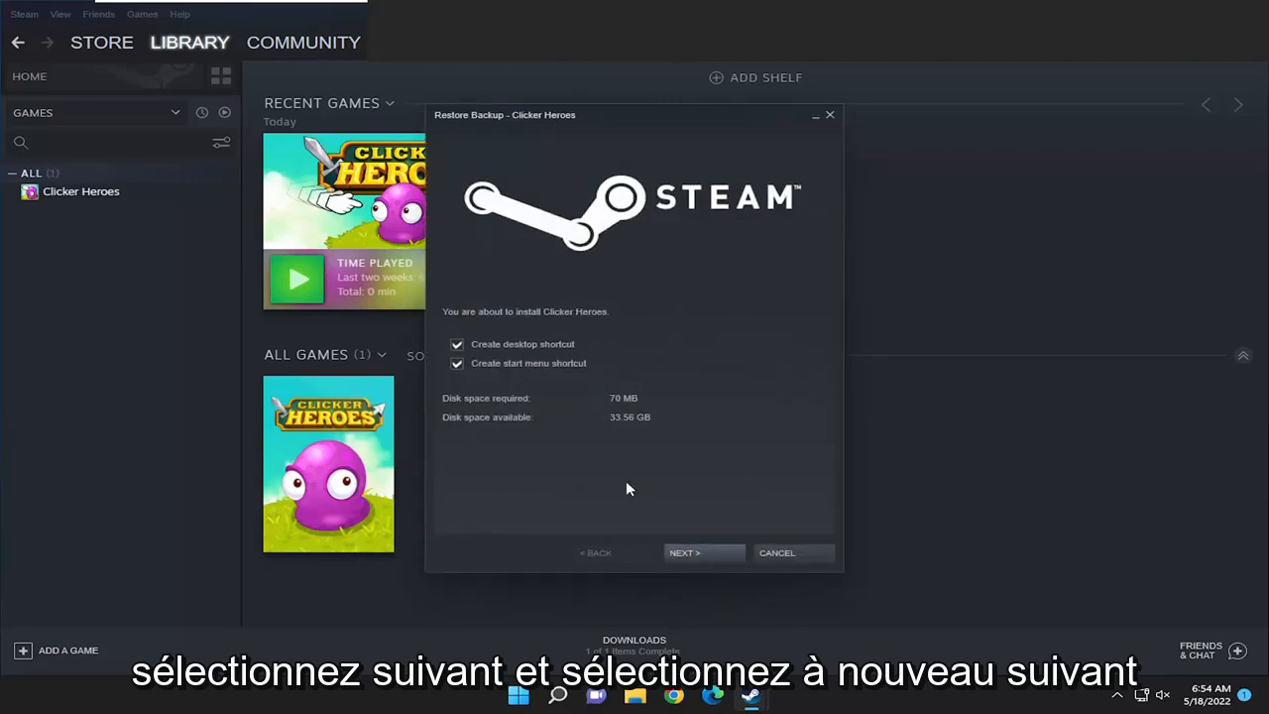
Step: Begin installing Clicker Heroes from the backup, then bring up the cancel-install prompt
left_click(684, 551)
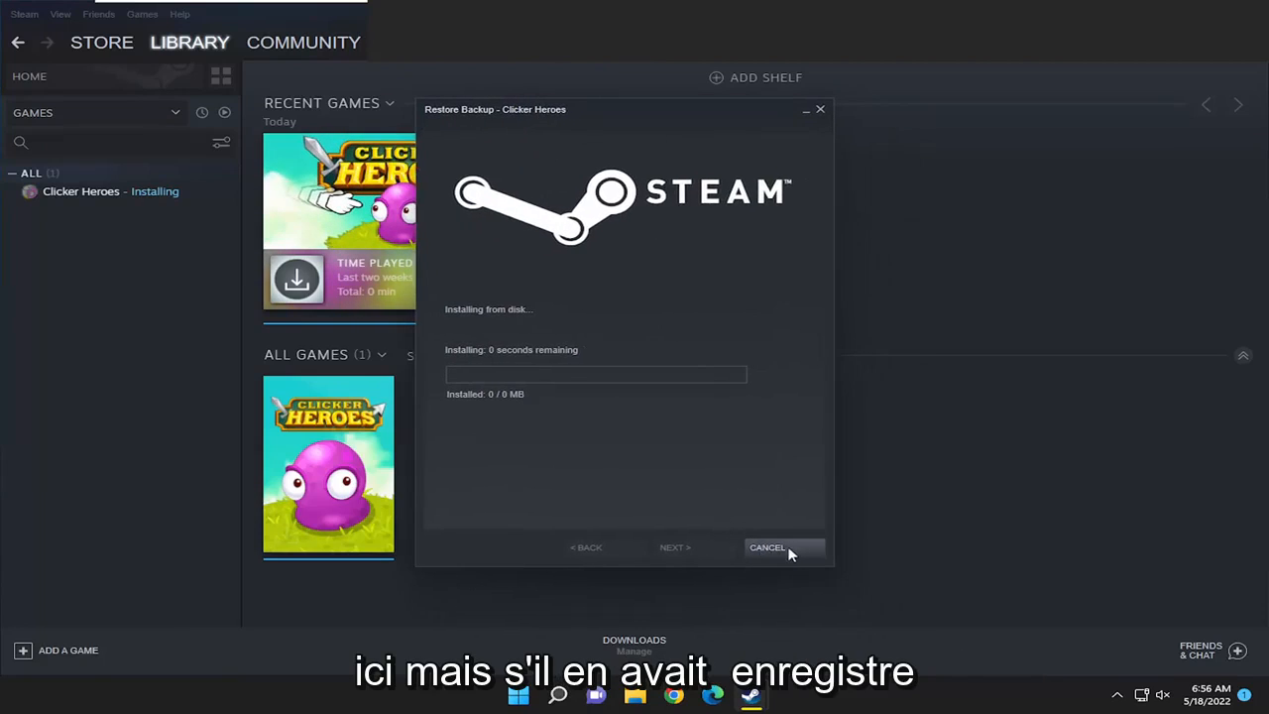
mouse_move(452, 454)
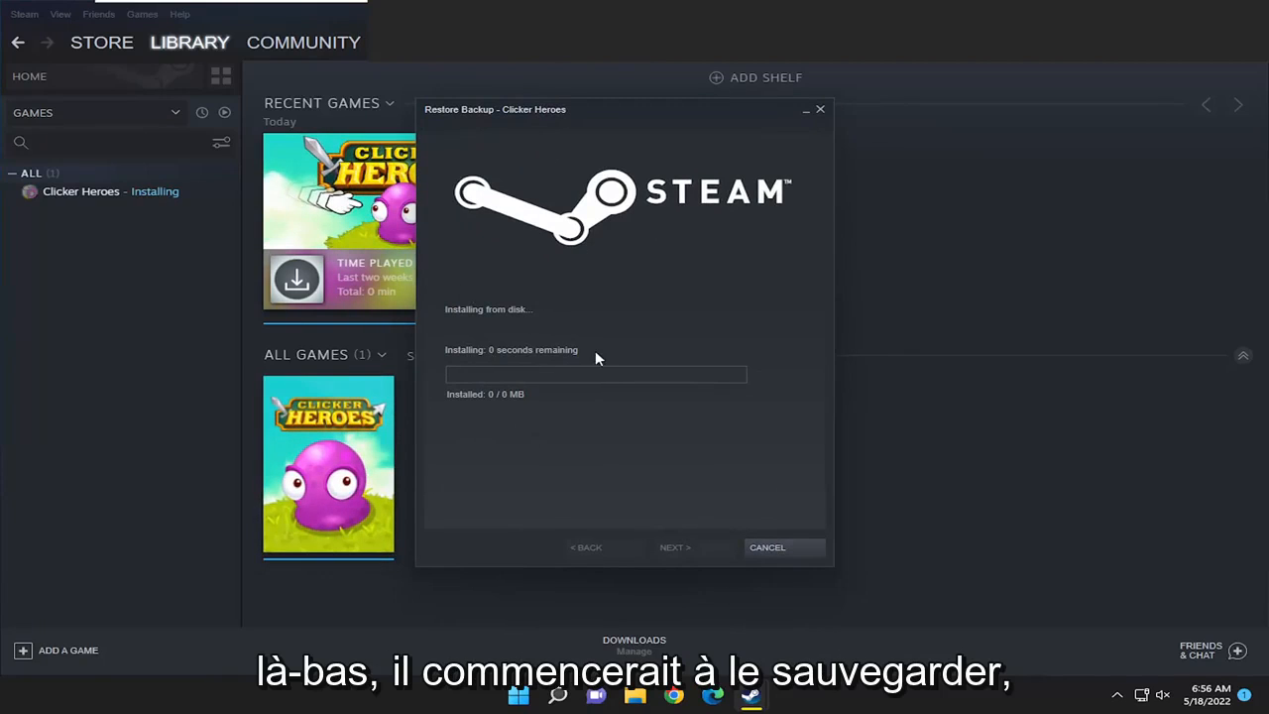
mouse_move(761, 610)
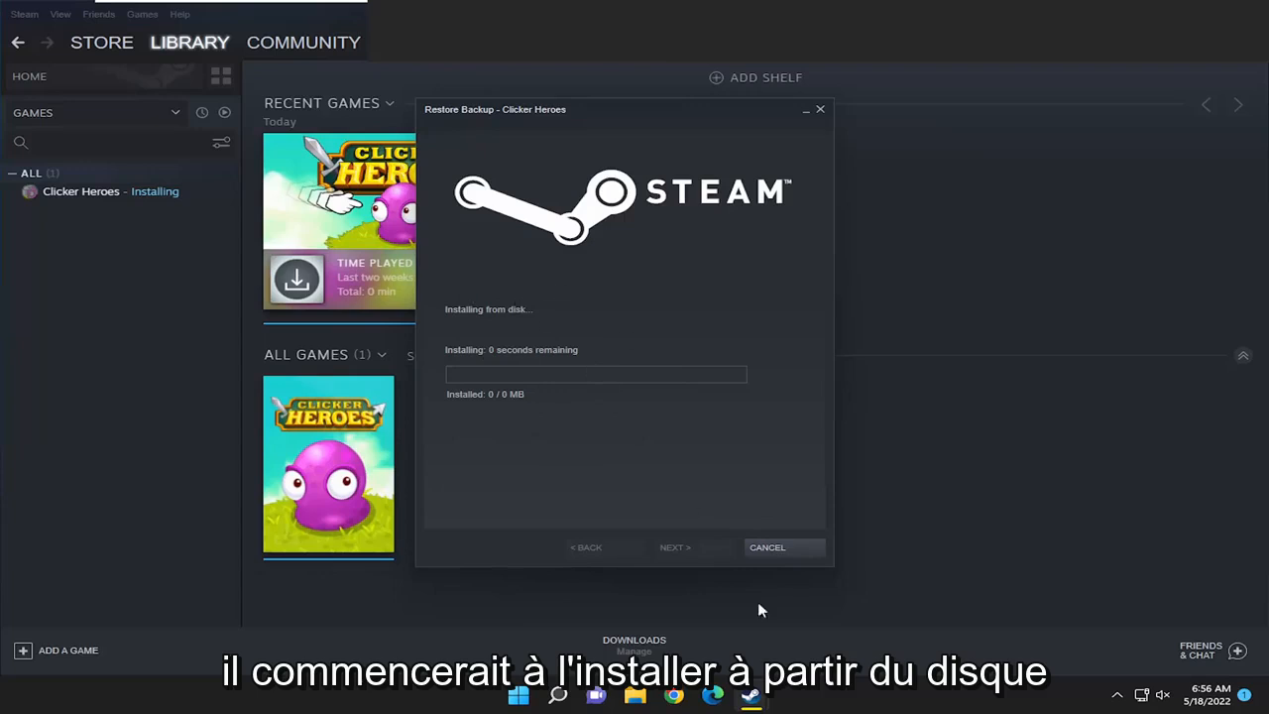
left_click(765, 547)
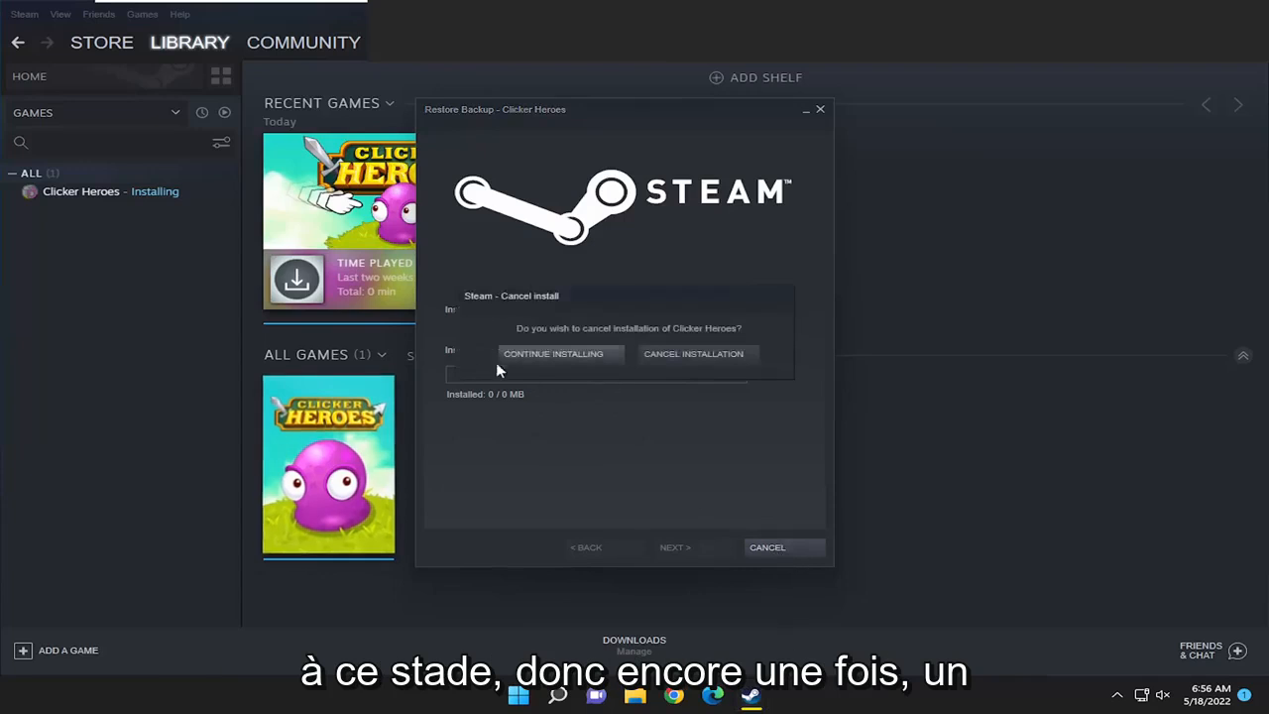